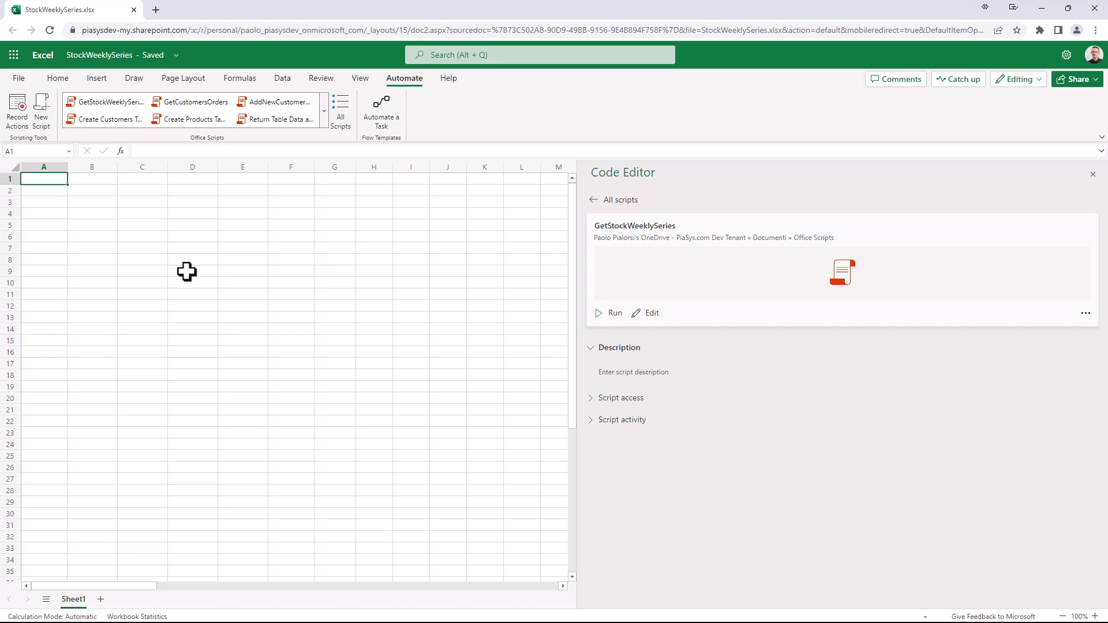
Step: Enter MSFT in A1 and run GetStockWeeklySeries to fill the weekly price table
type("MSFT")
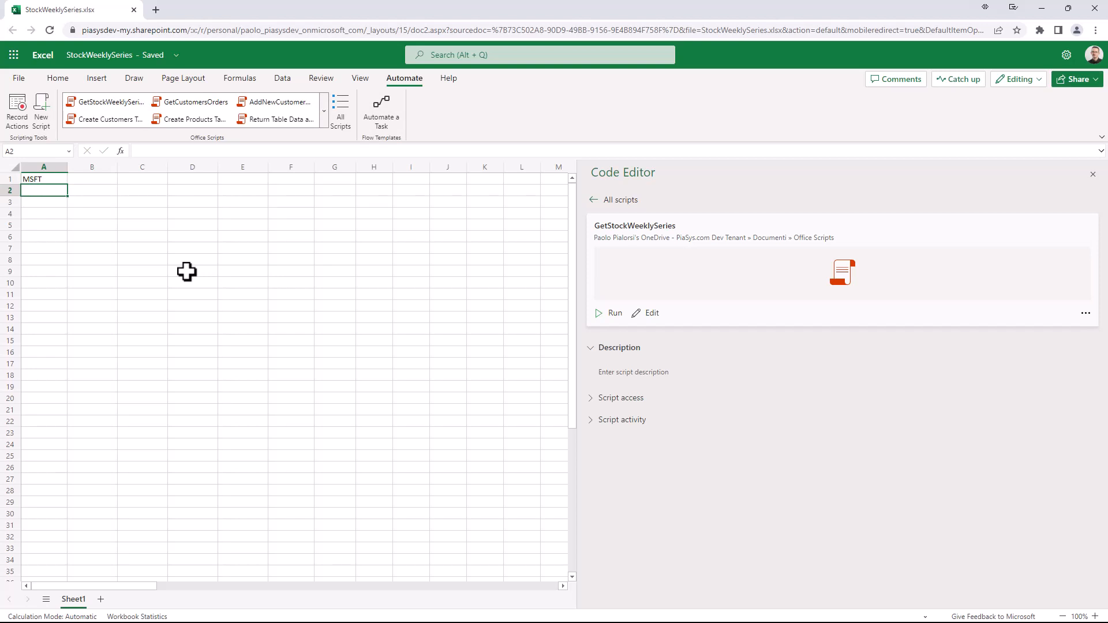
left_click(608, 313)
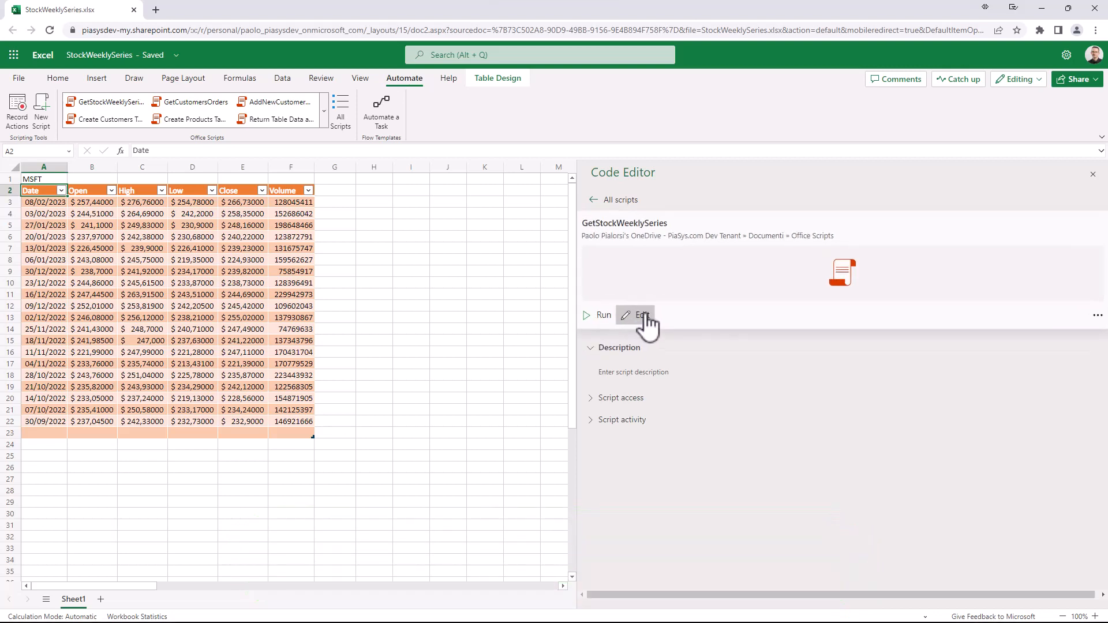
Step: Open GetStockWeeklySeries for editing and highlight the A1 stock and API URL lines
left_click(640, 315)
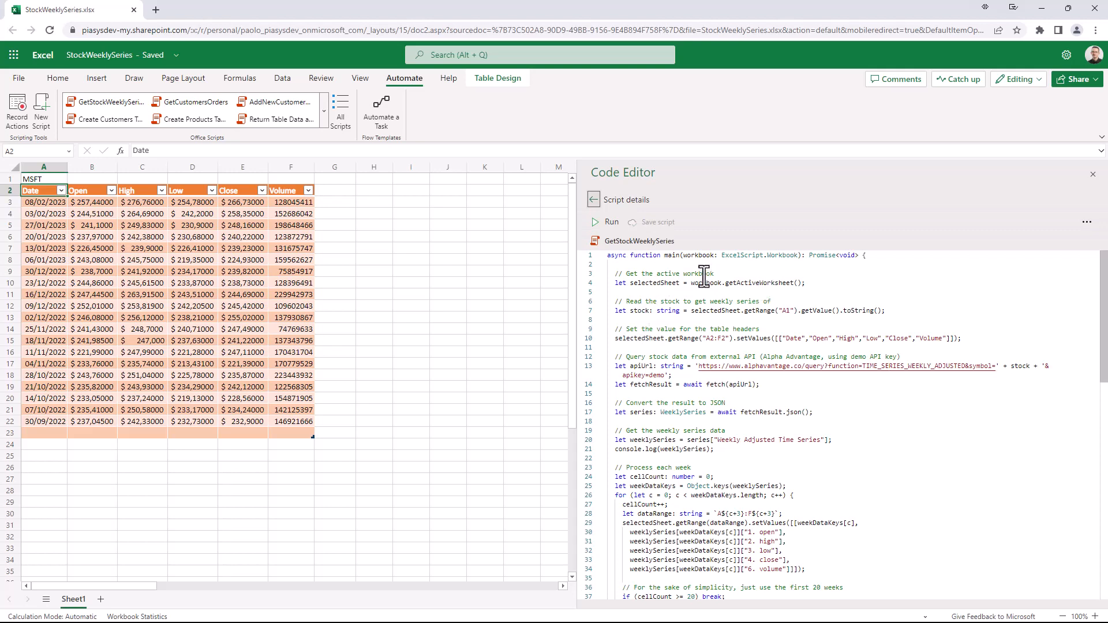
mouse_move(661, 275)
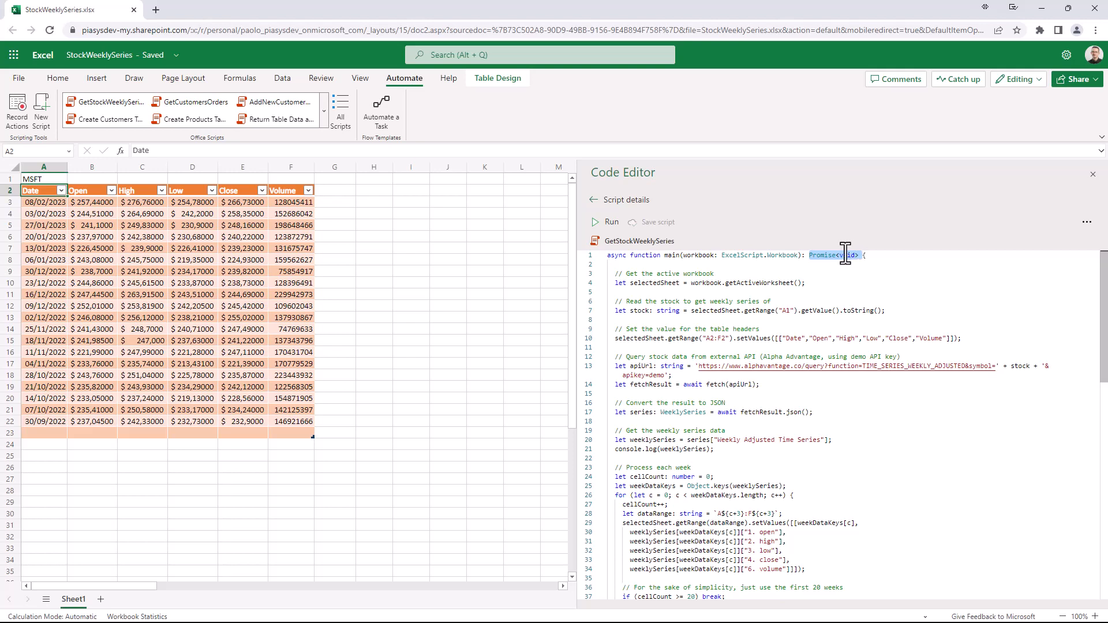
mouse_move(813, 293)
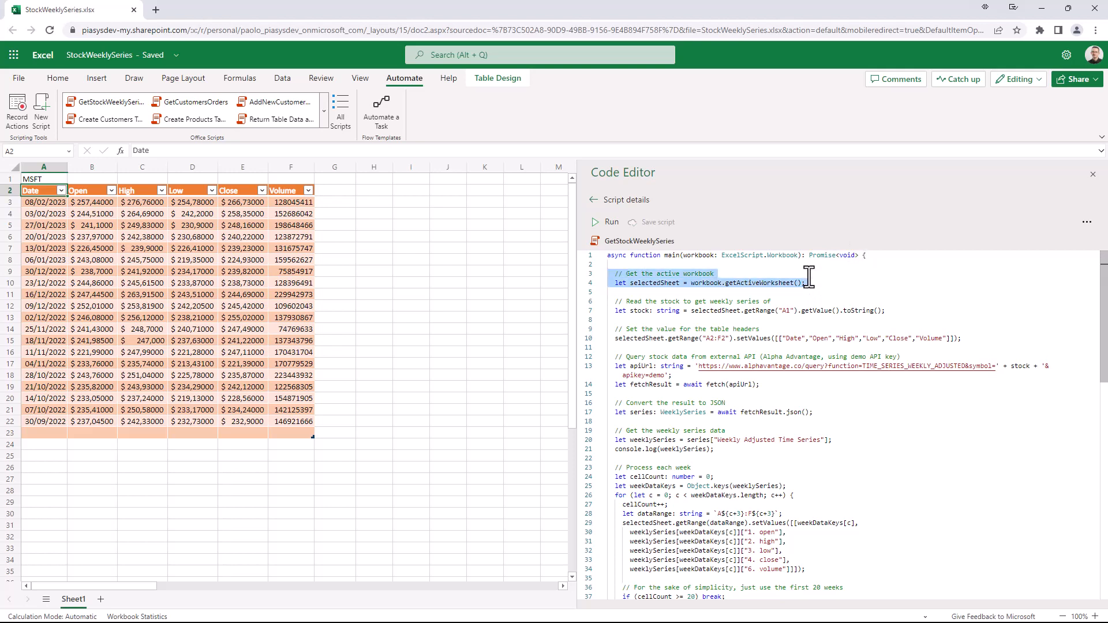
left_click(752, 310)
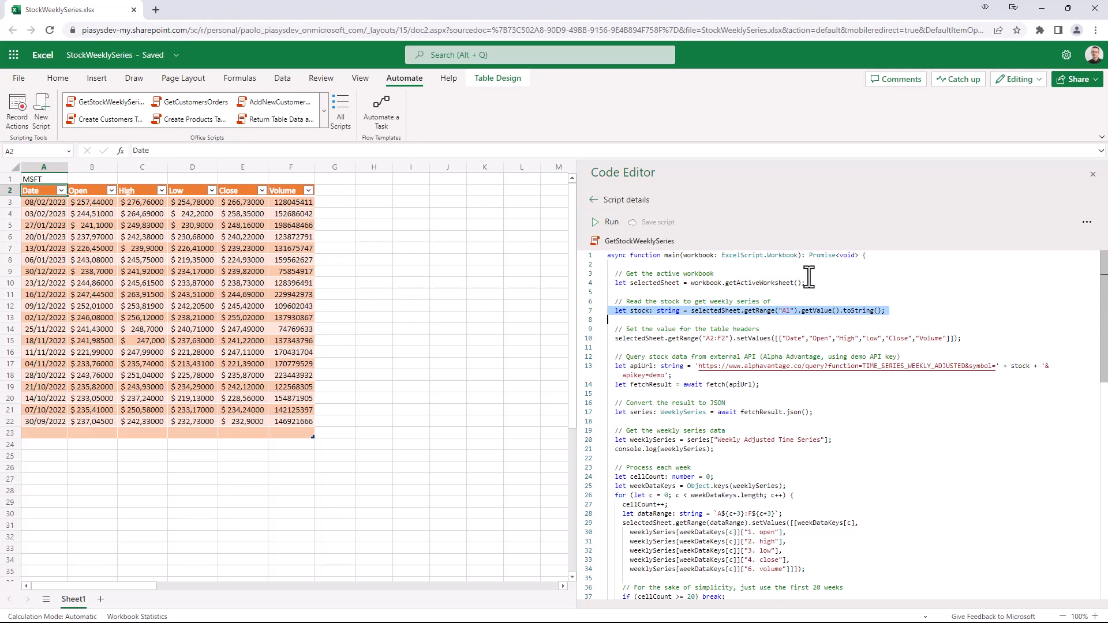
left_click(787, 338)
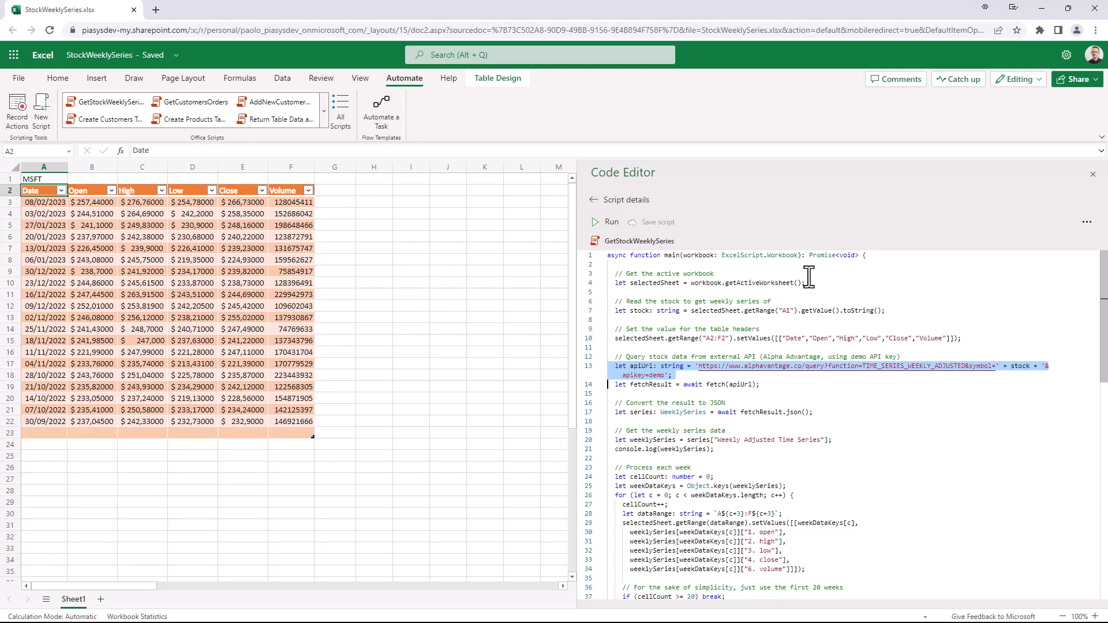
mouse_move(799, 390)
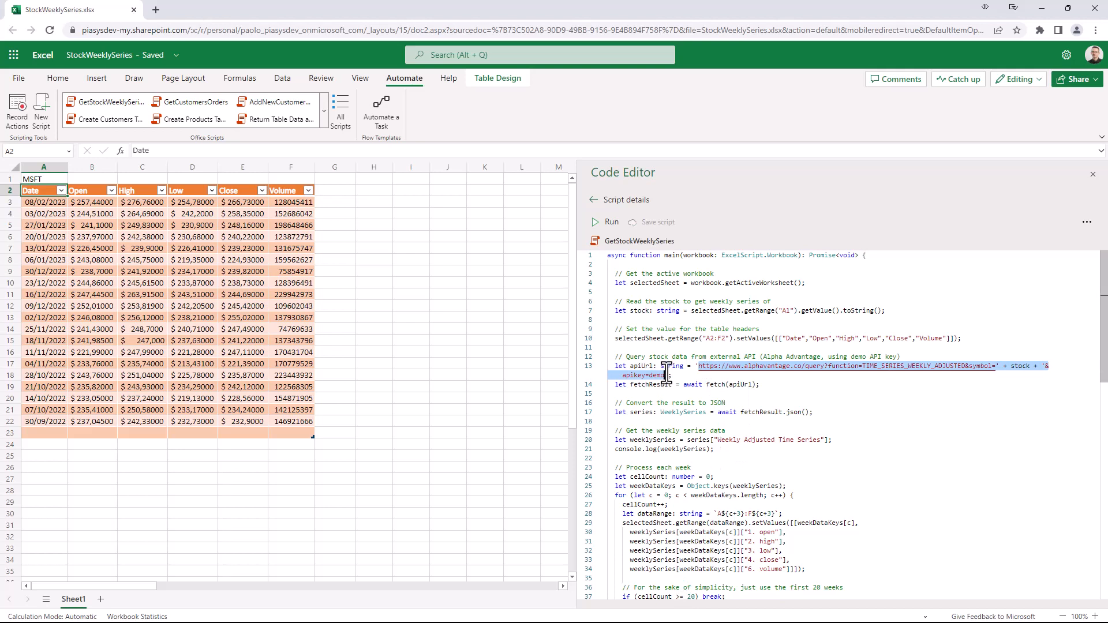
Step: Load the Alpha Vantage TIME_SERIES_WEEKLY_ADJUSTED query for MSFT in a new tab
left_click(292, 10)
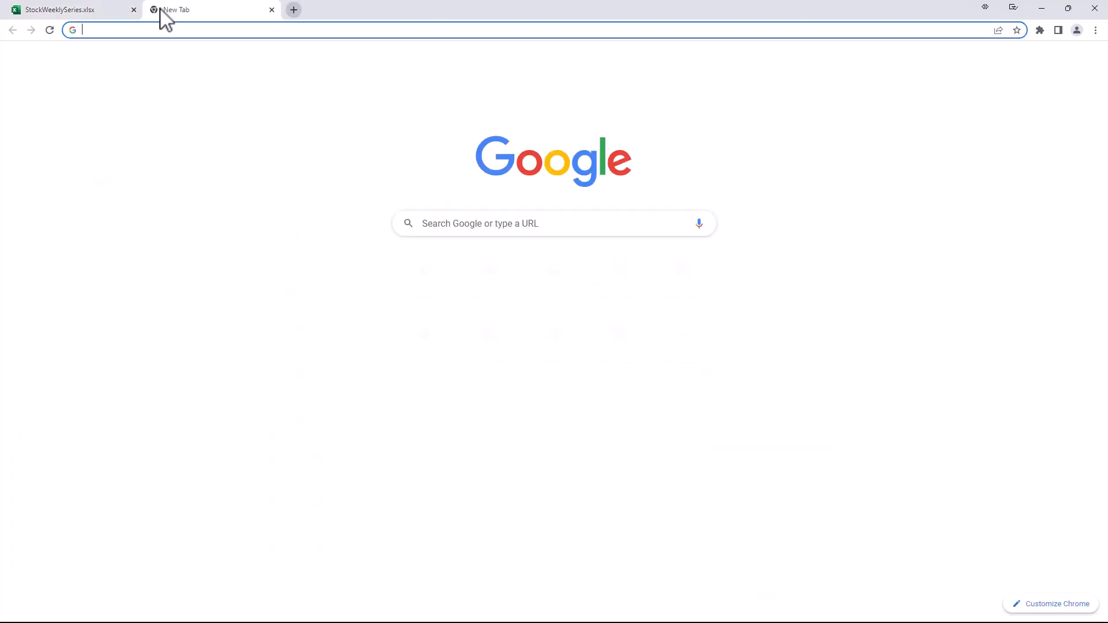
type("https://www.alphavantage.co/query?function=TIME_SERIES_WEEKLY_ADJUSTED&symbol=' + stock + '&apikey=demo")
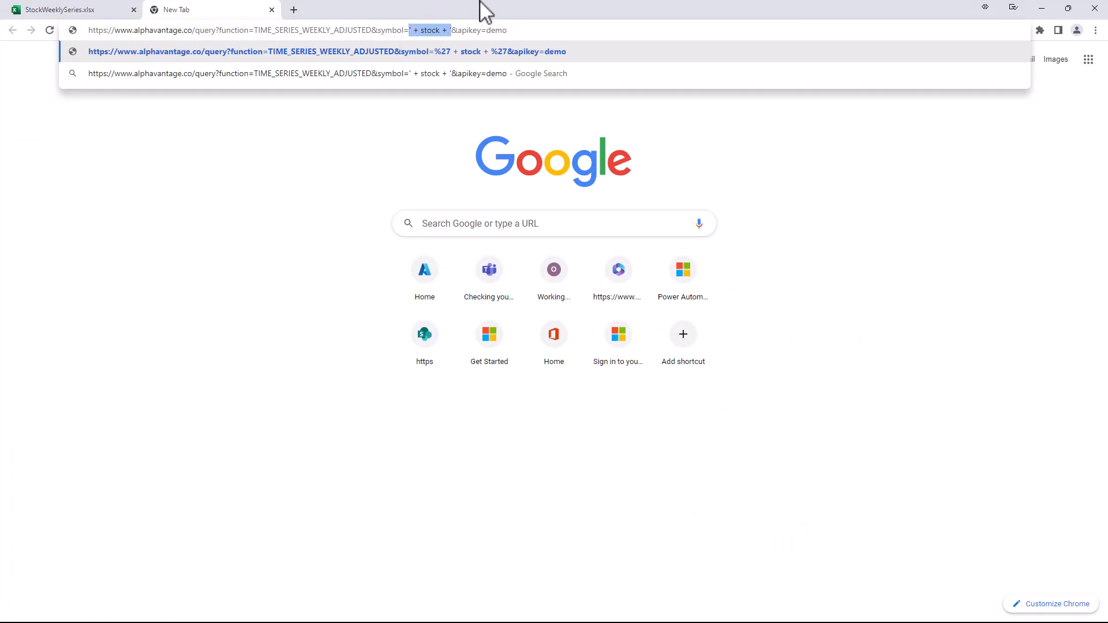
type("MSFT")
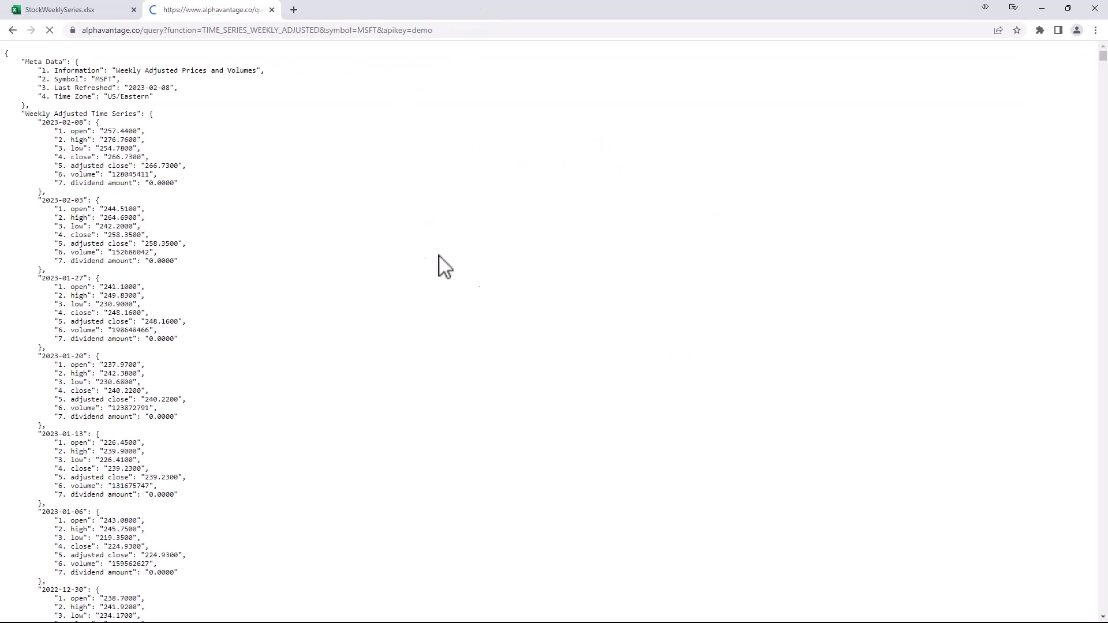
mouse_move(39, 91)
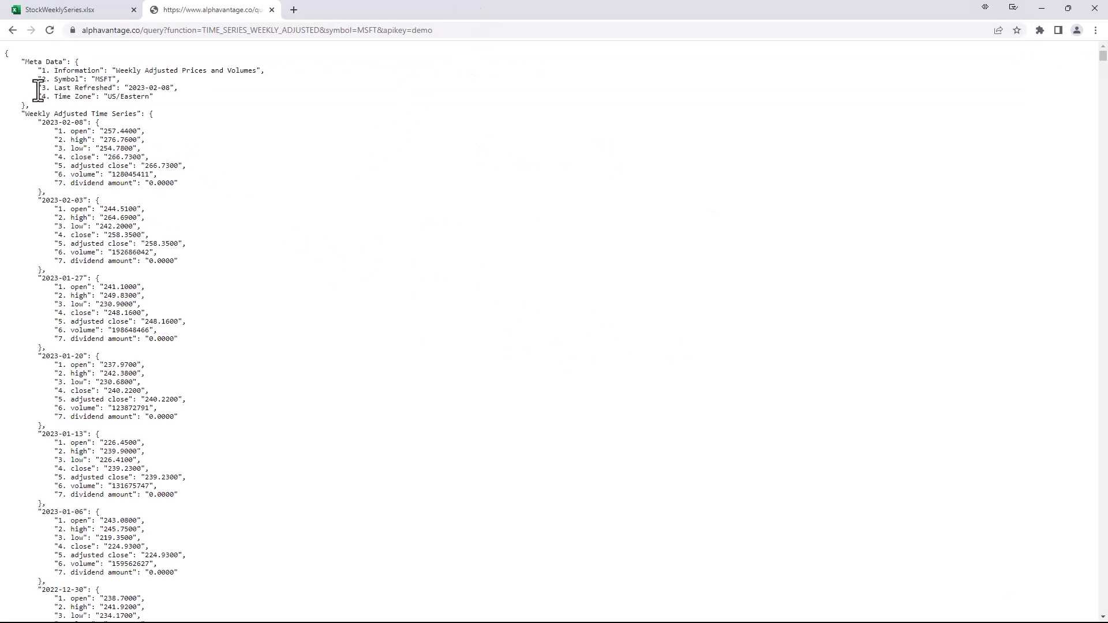
mouse_move(88, 116)
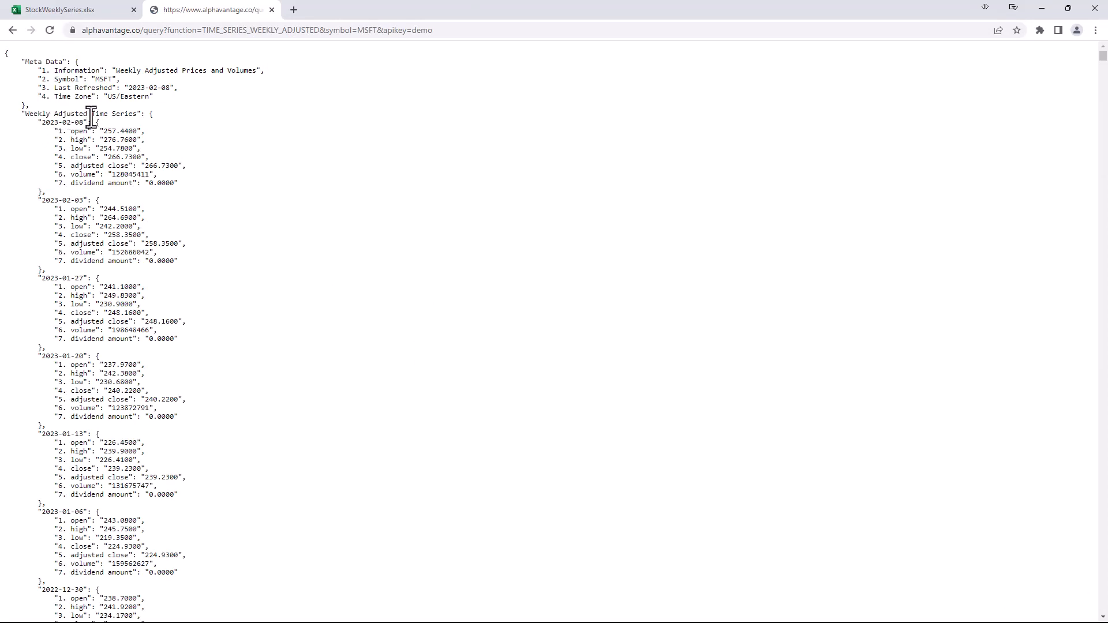
mouse_move(56, 186)
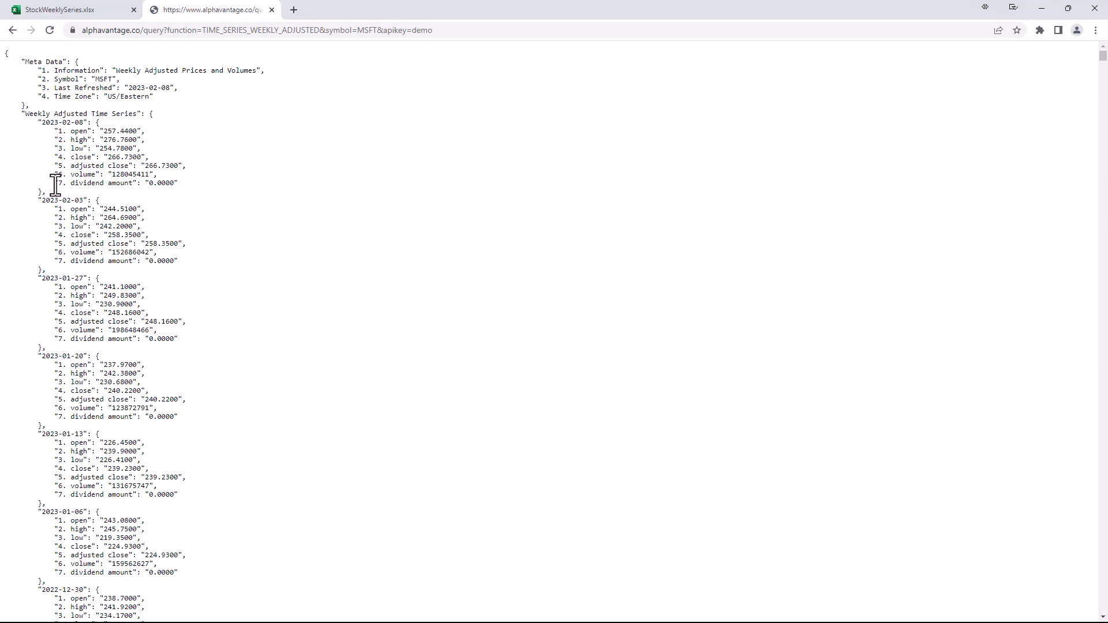
mouse_move(83, 139)
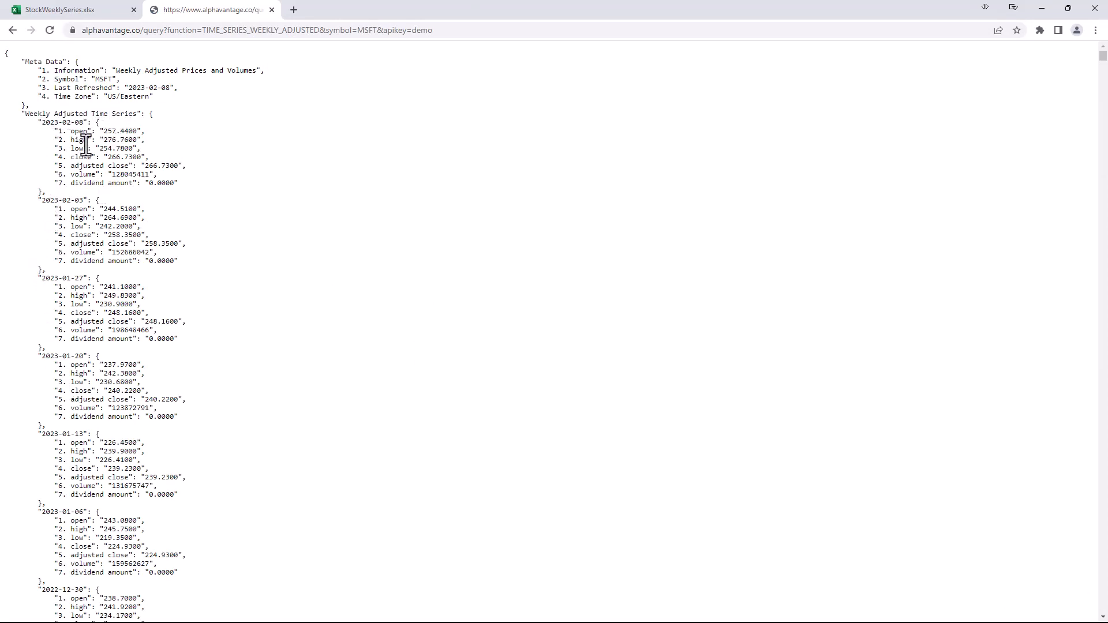
mouse_move(123, 78)
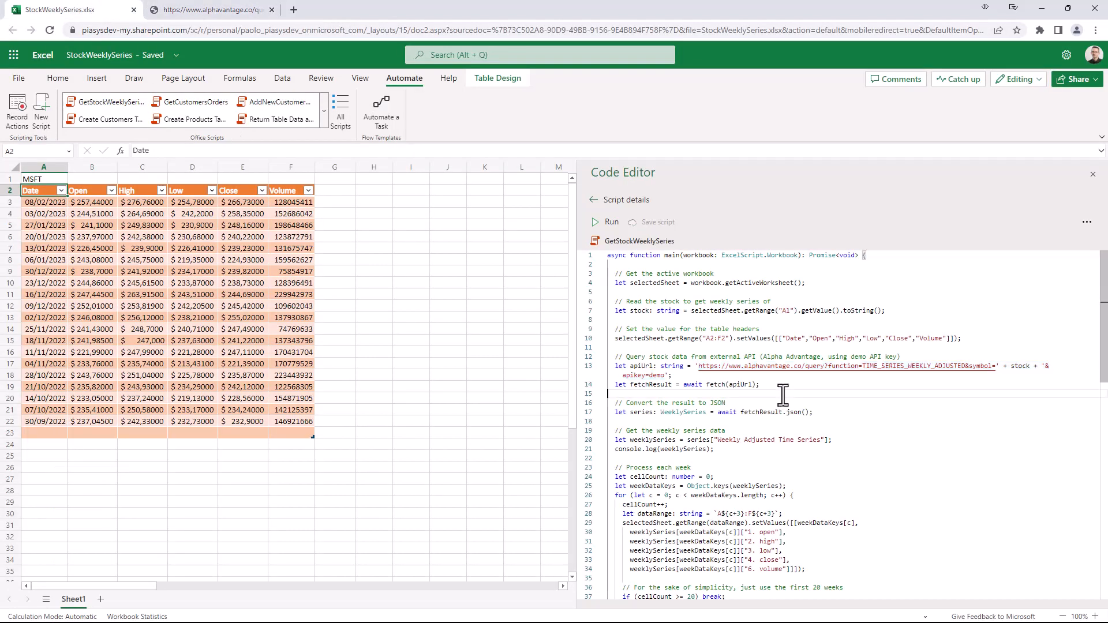
Step: Scroll the script to the loop writing weekly open, high, low, close, volume
scroll("down", 3)
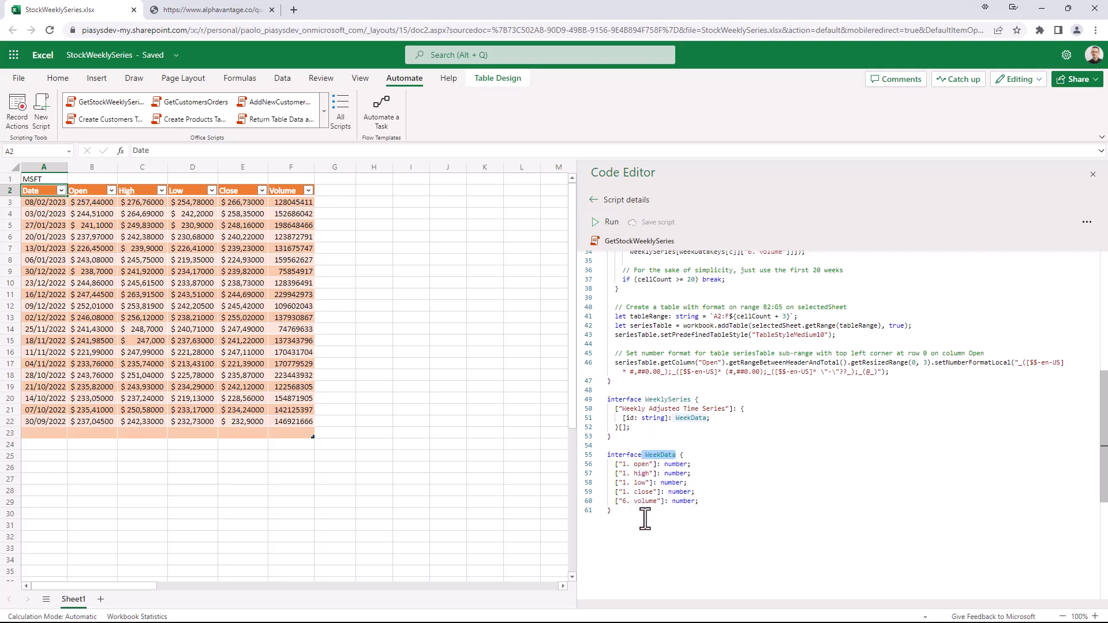
scroll("up", 3)
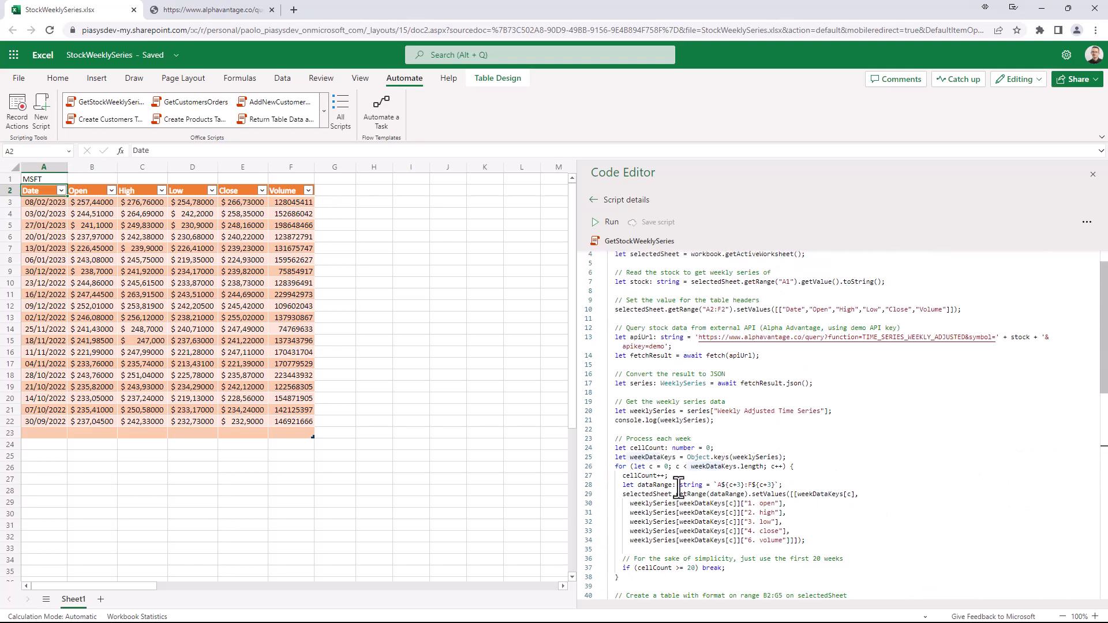
scroll("down", 3)
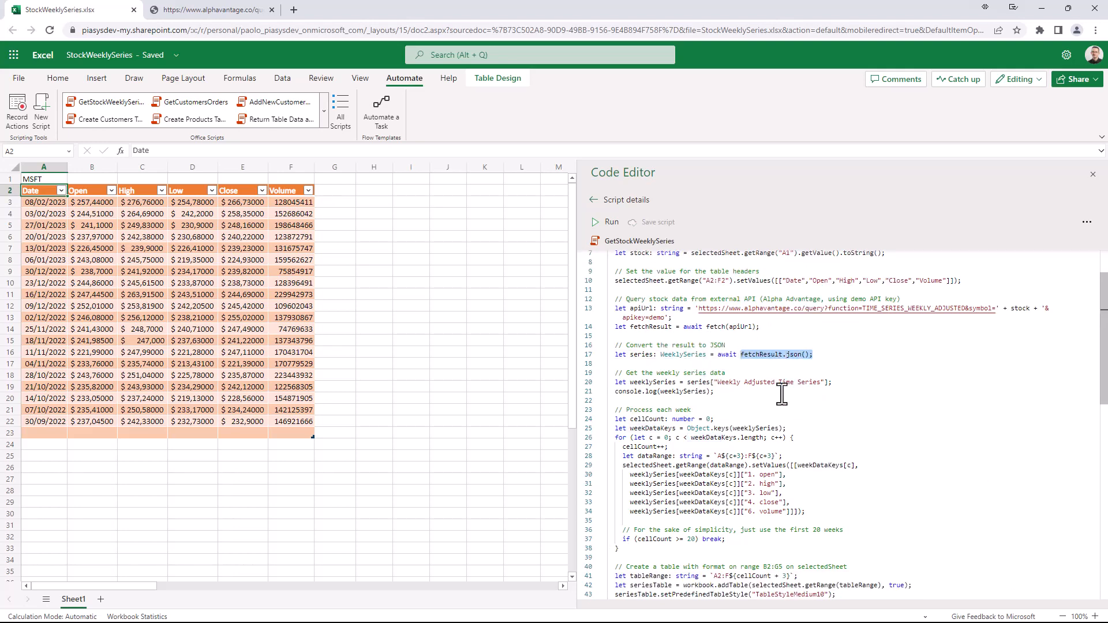
scroll("down", 3)
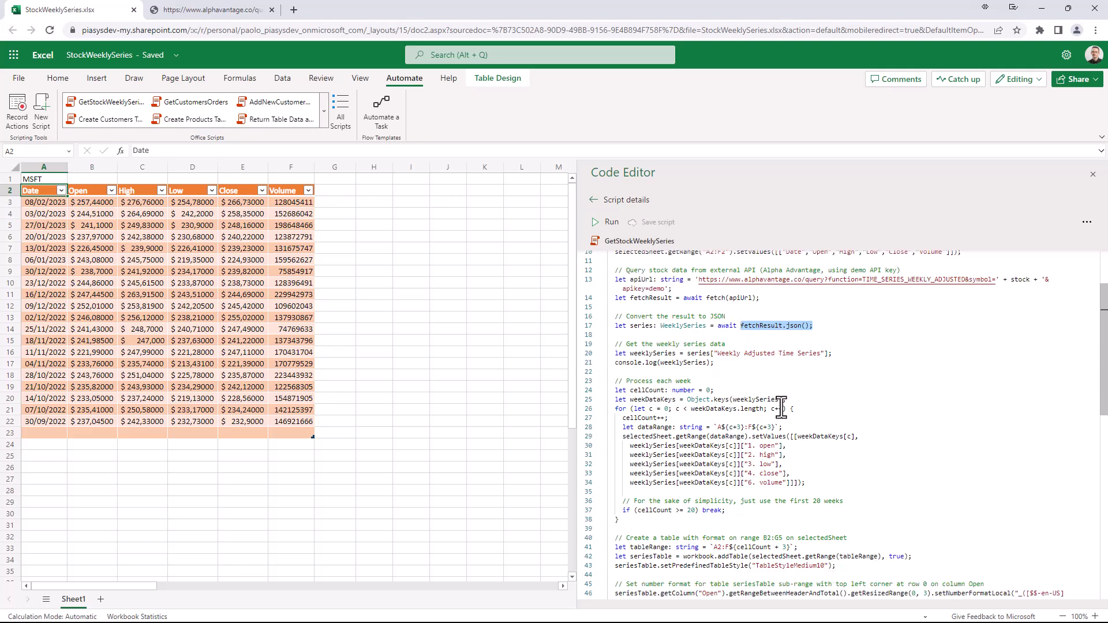
scroll("down", 3)
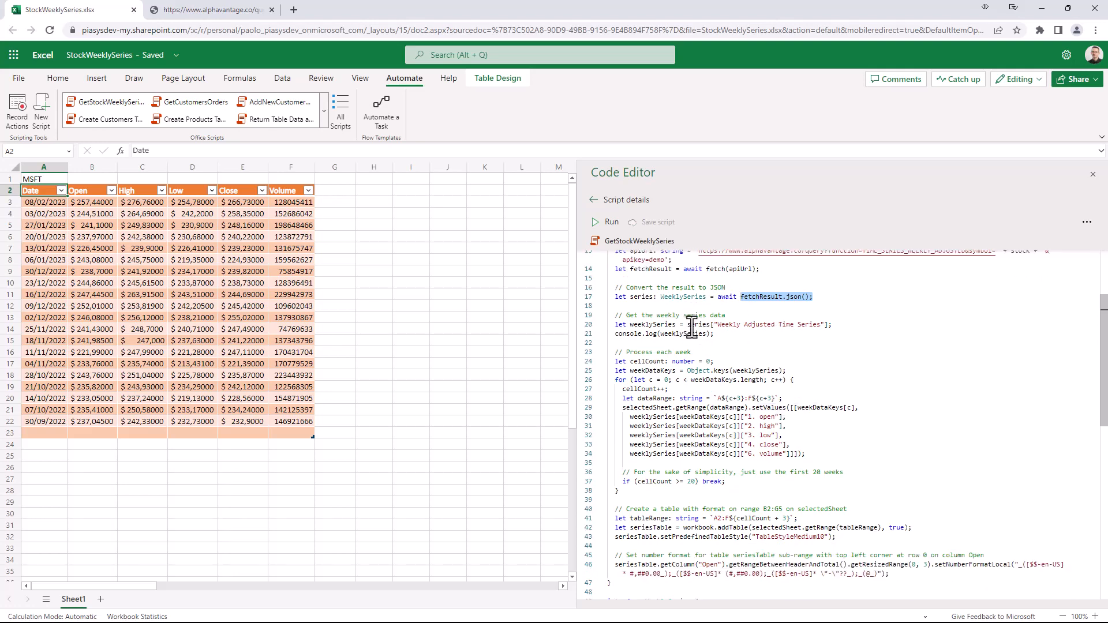
mouse_move(827, 325)
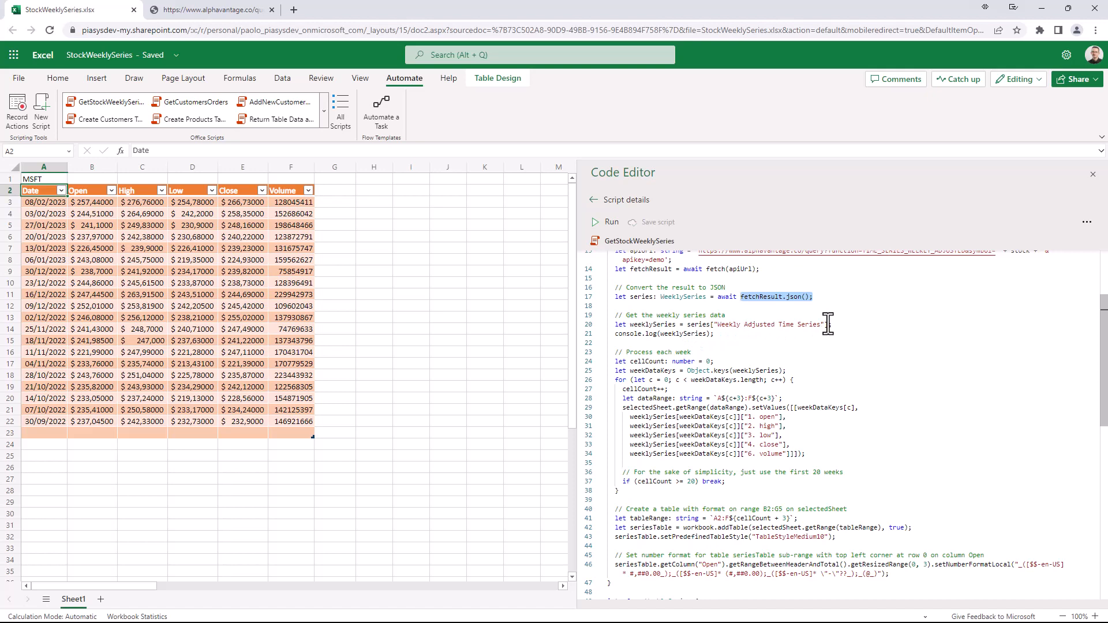
double_click(701, 370)
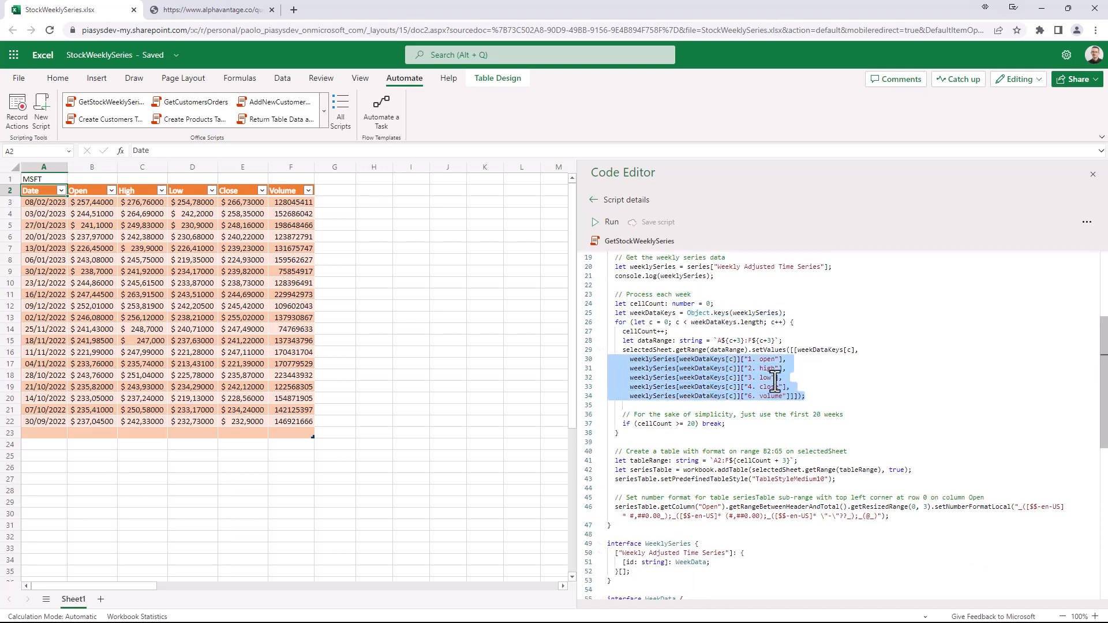
mouse_move(719, 351)
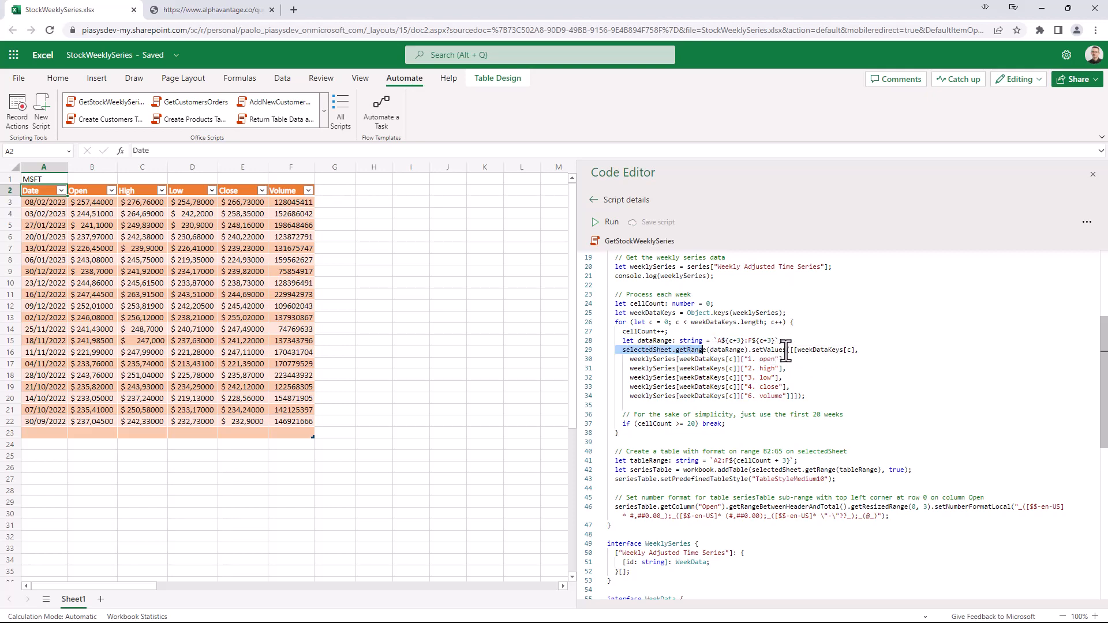
mouse_move(768, 397)
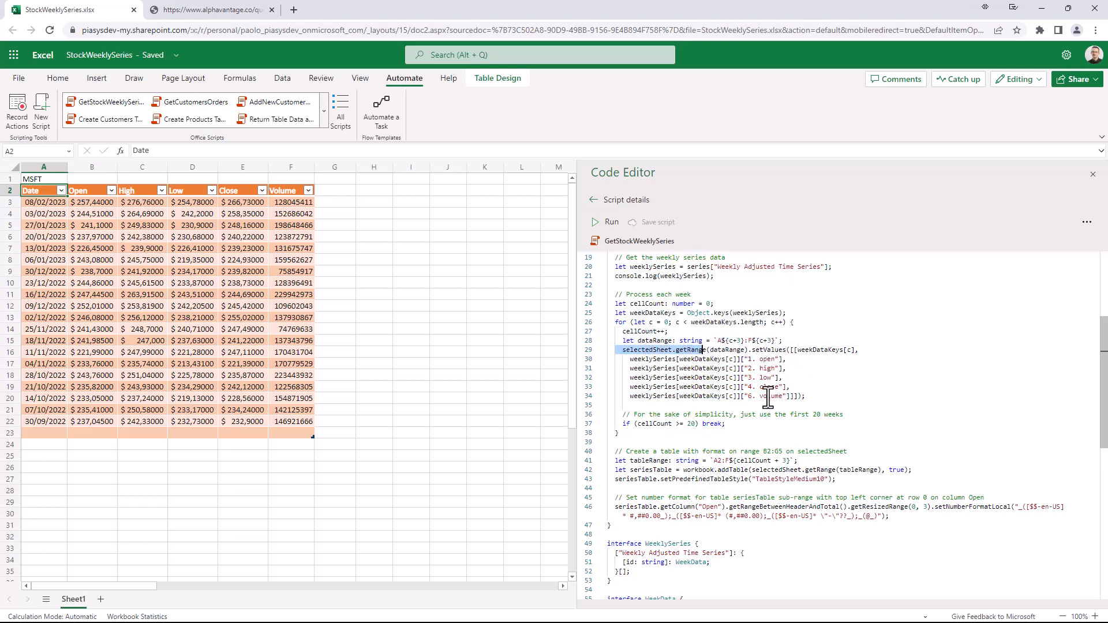
mouse_move(830, 449)
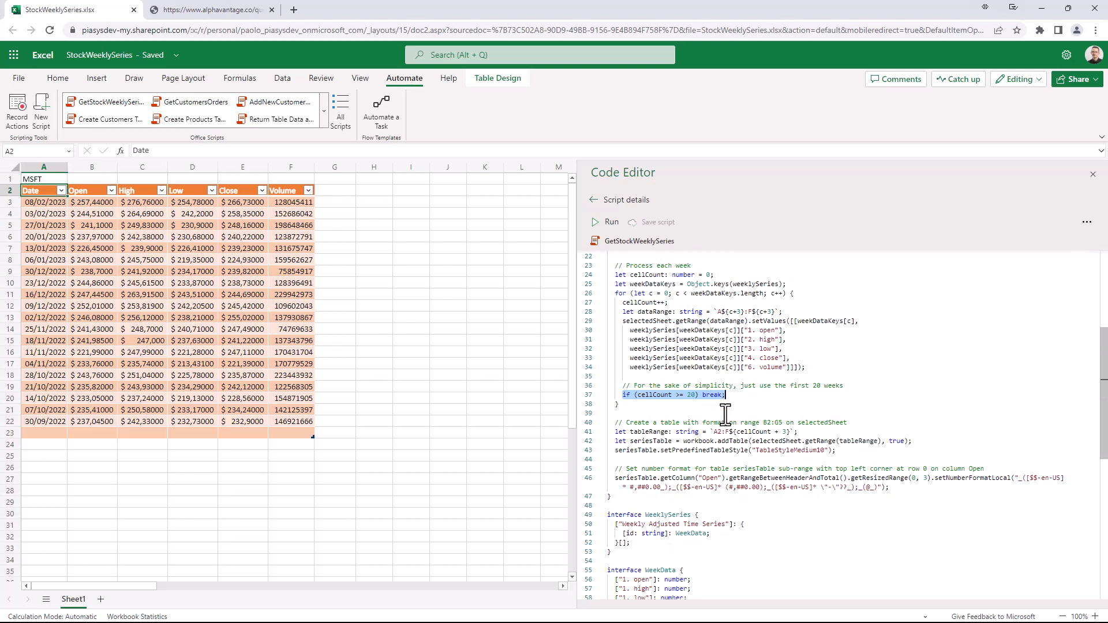
scroll("down", 3)
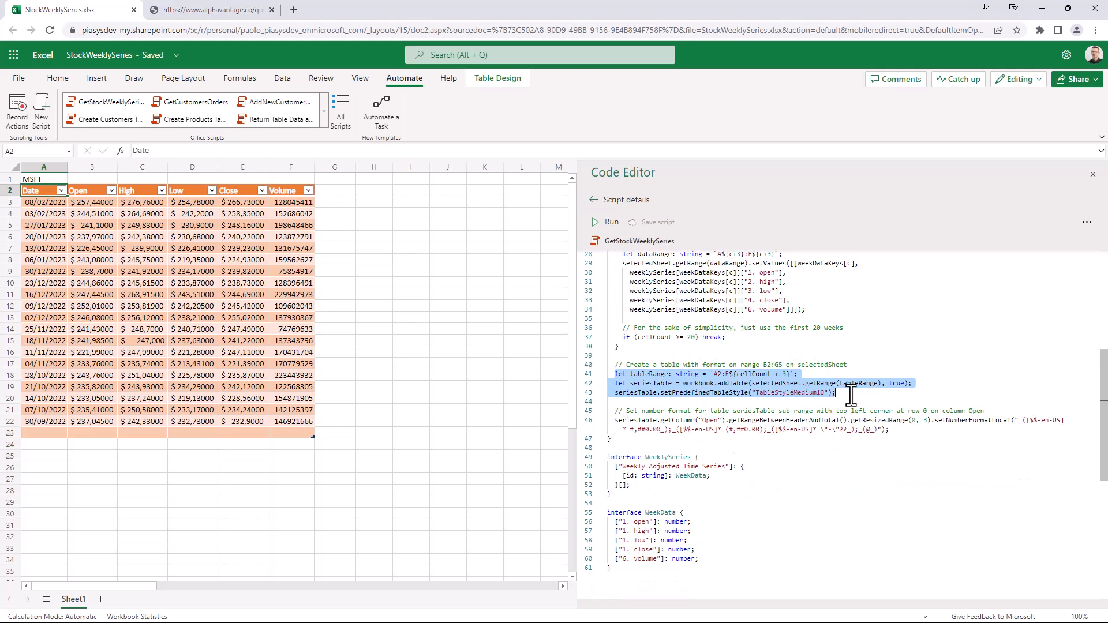
mouse_move(823, 383)
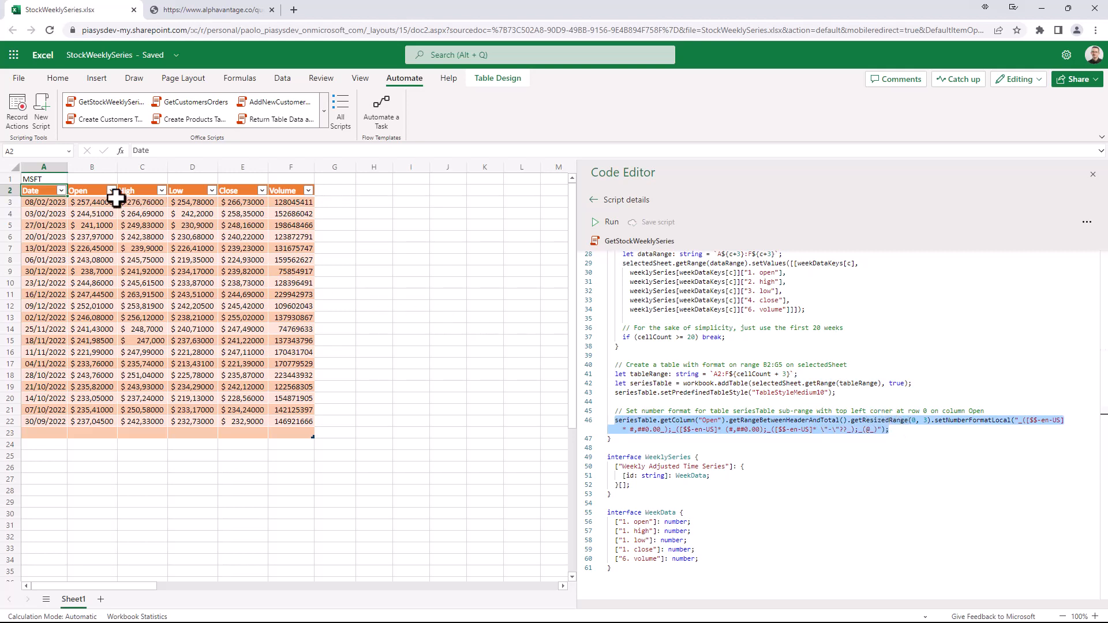
mouse_move(217, 265)
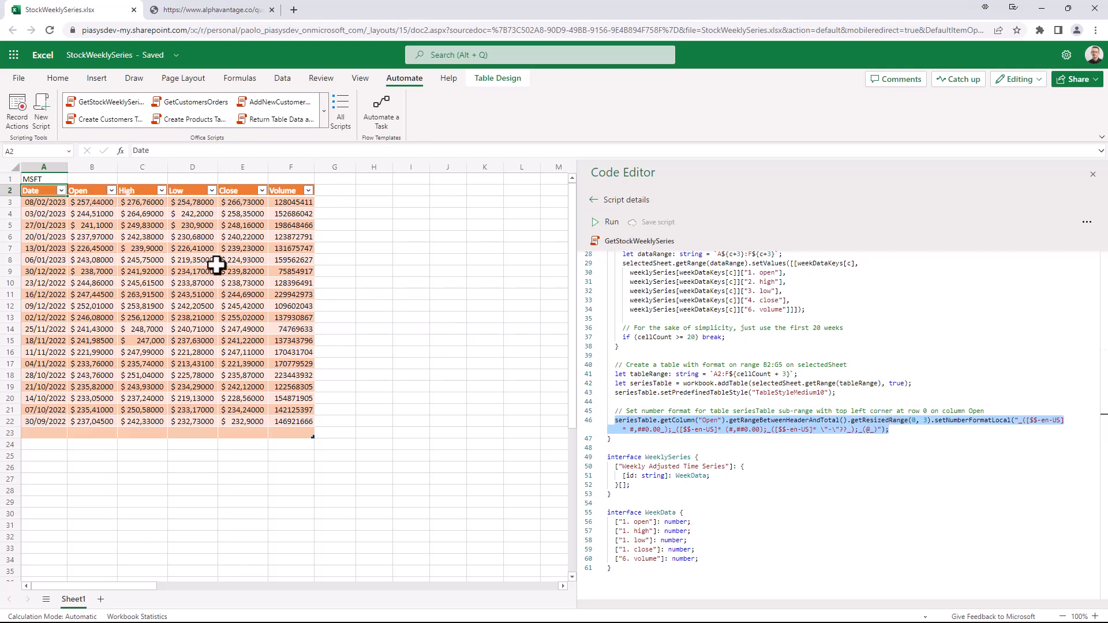
mouse_move(233, 204)
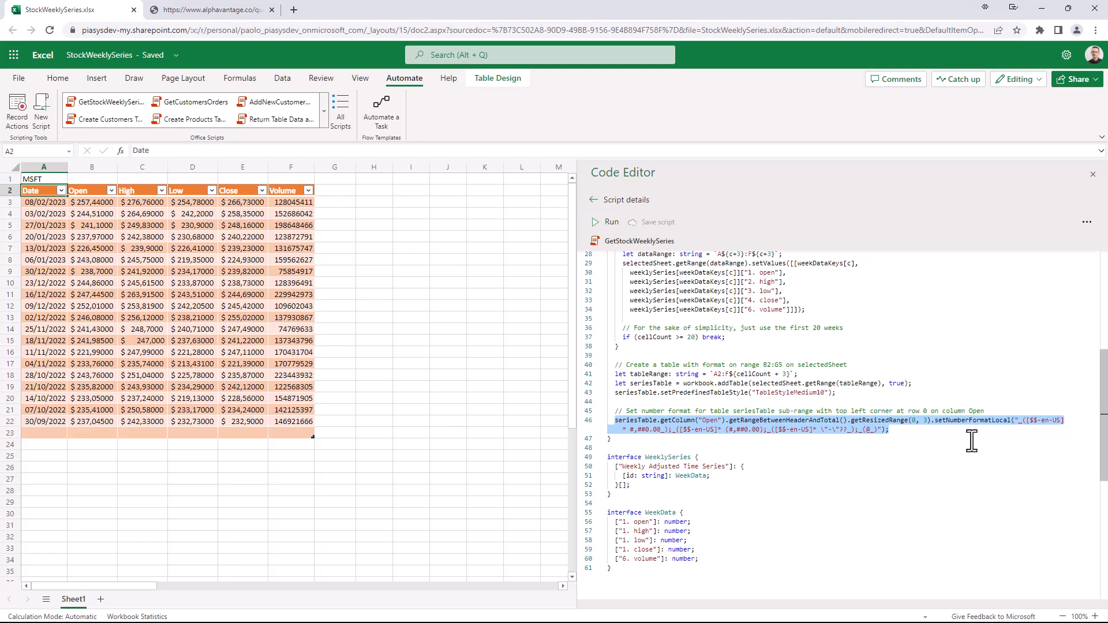
scroll("up", 3)
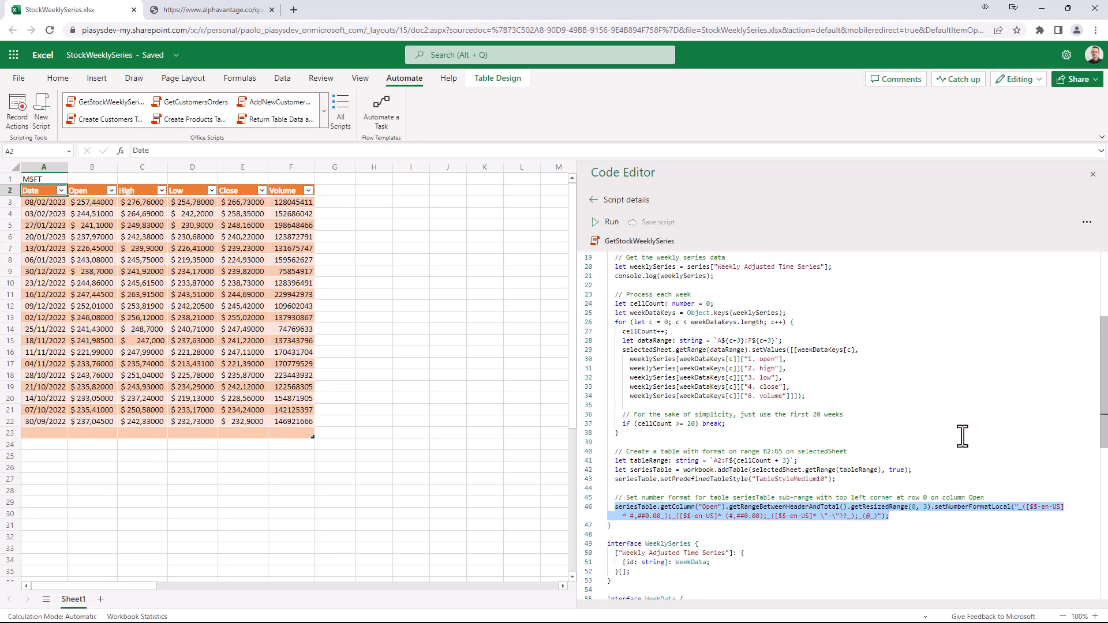
scroll("up", 3)
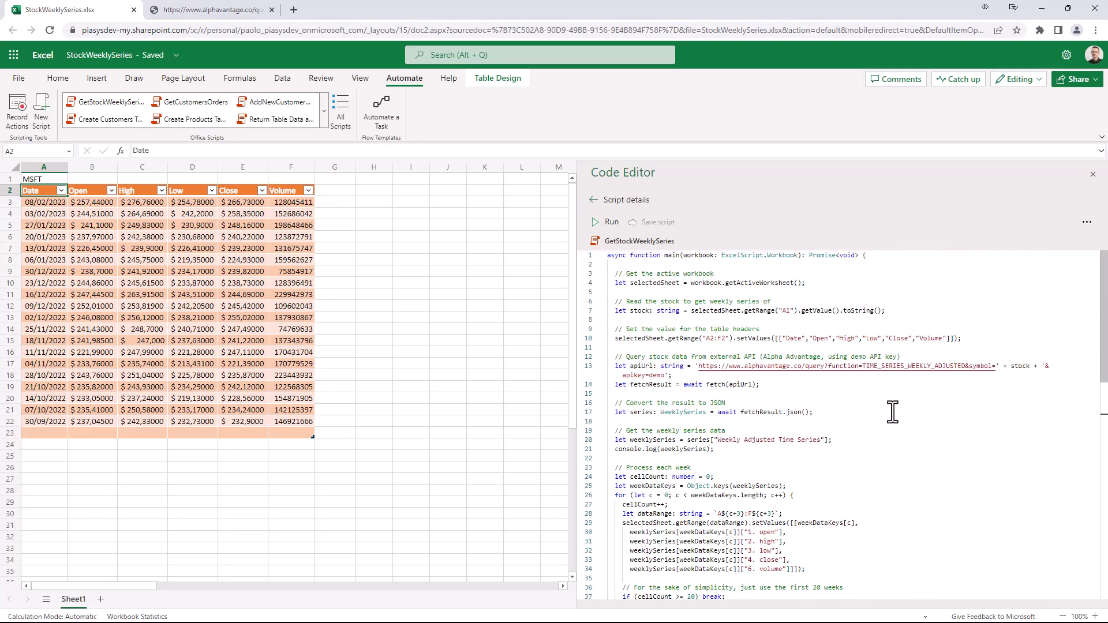
mouse_move(885, 410)
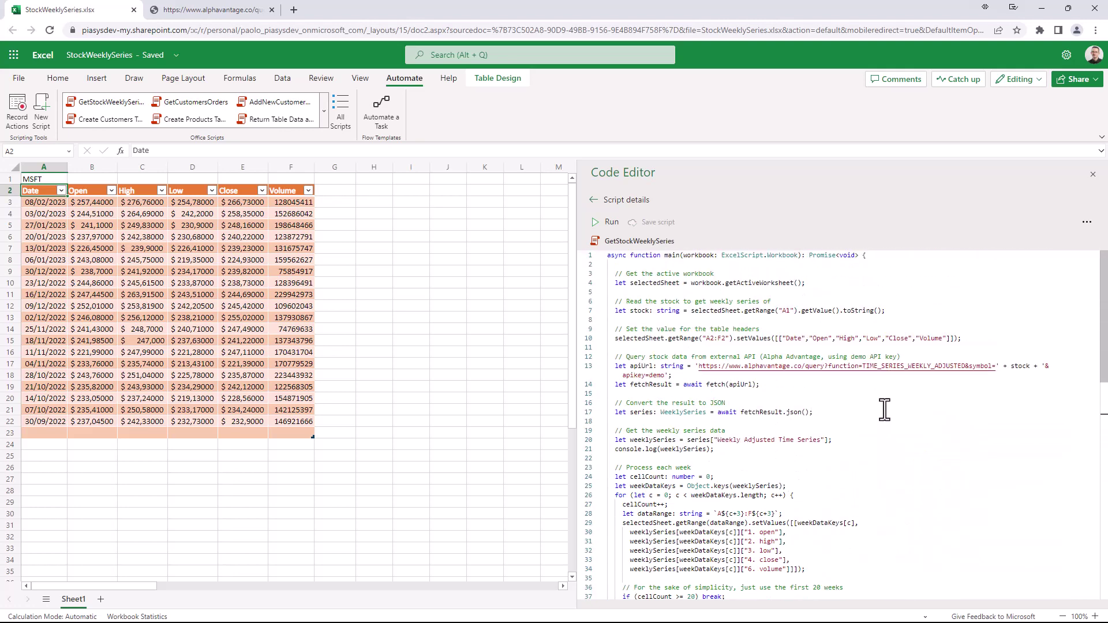